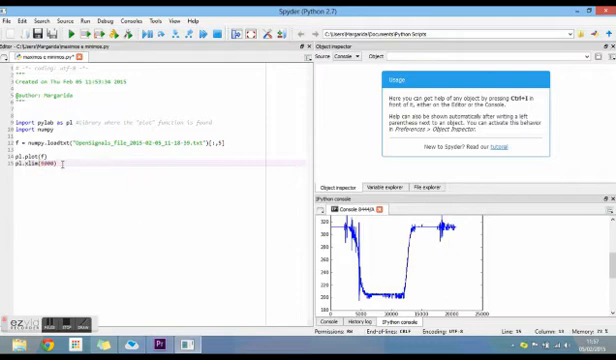
{"action": "type", "text": ", 10000"}
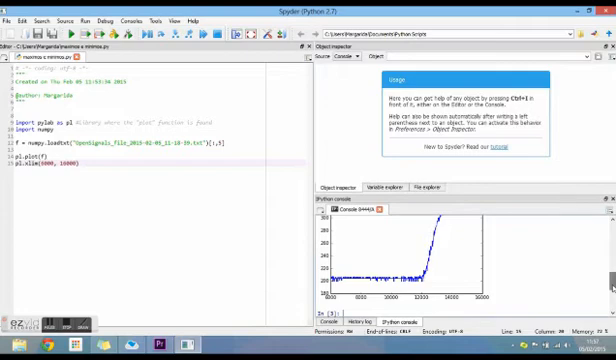
{"action": "type", "text": "print max ("}
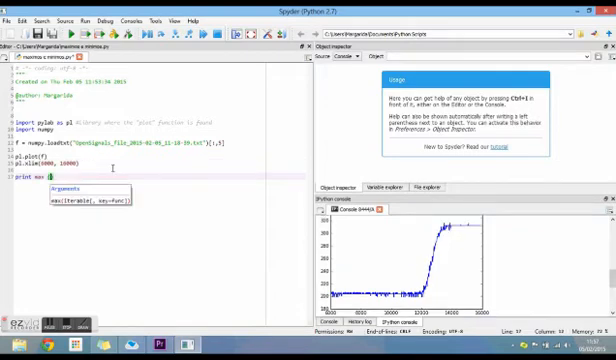